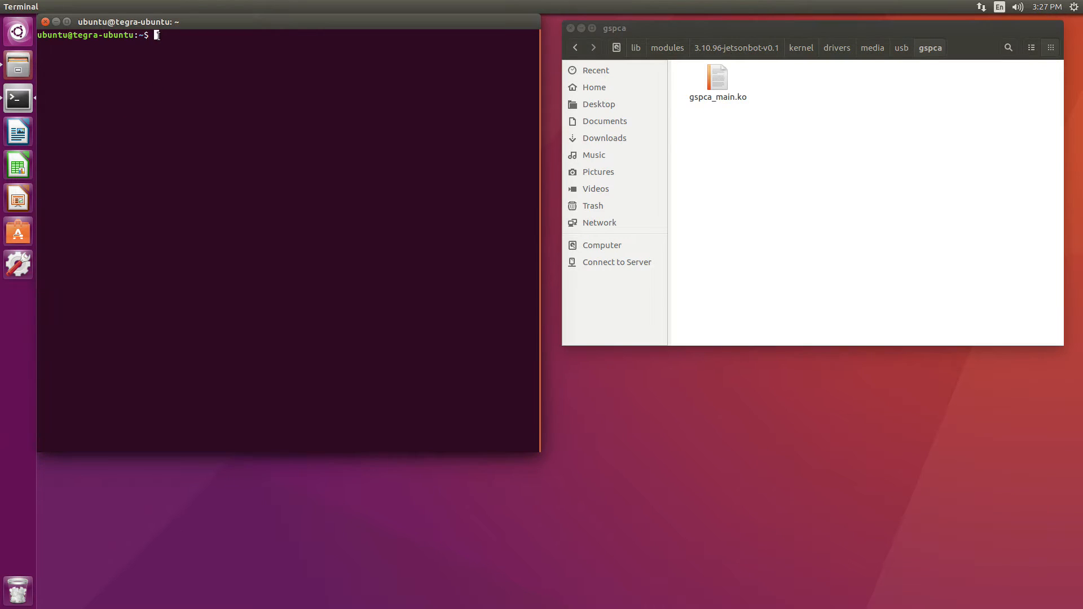
Run lsusb to list USB devices and confirm the Playstation Eye camera is attached.
{"action": "type", "text": "lsusb"}
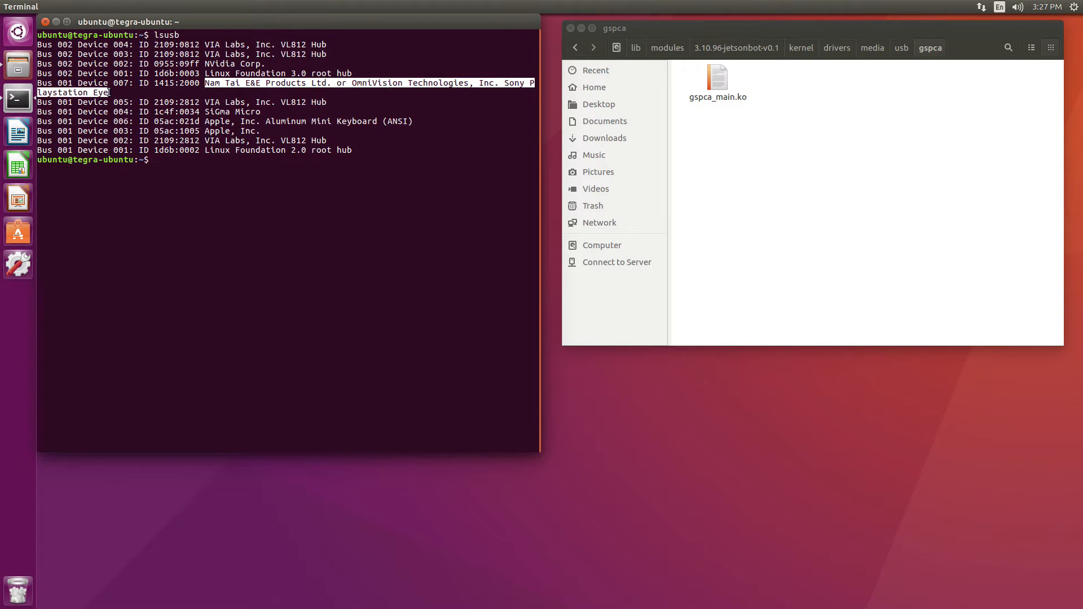
{"action": "left_click", "coordinate": [15, 26]}
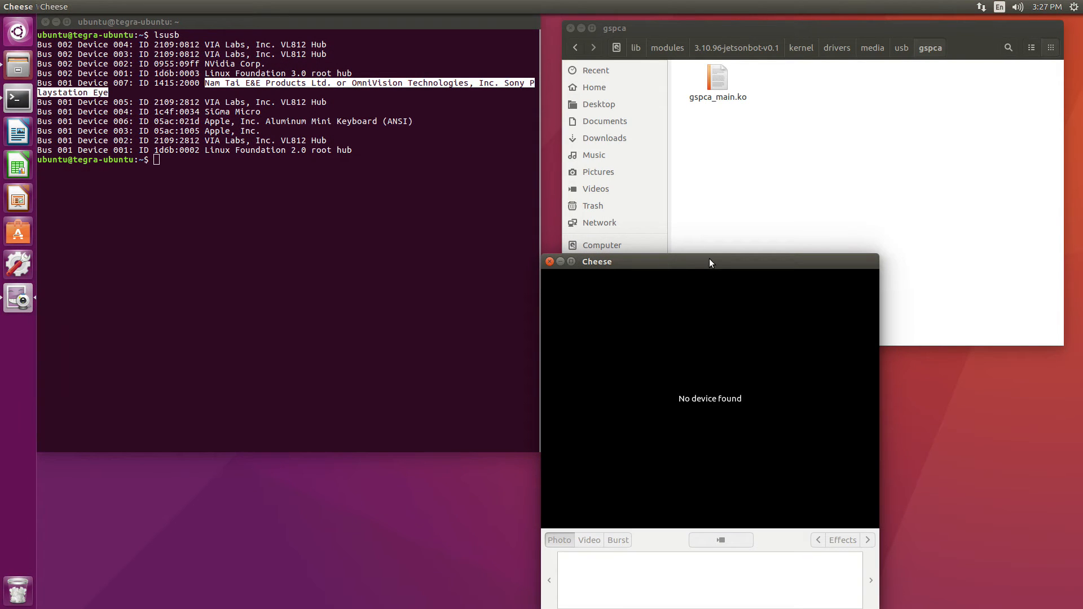
Move the Cheese window aside, note 'No device found', and close the webcam app.
{"action": "left_click_drag", "start_coordinate": [710, 260], "coordinate": [886, 244]}
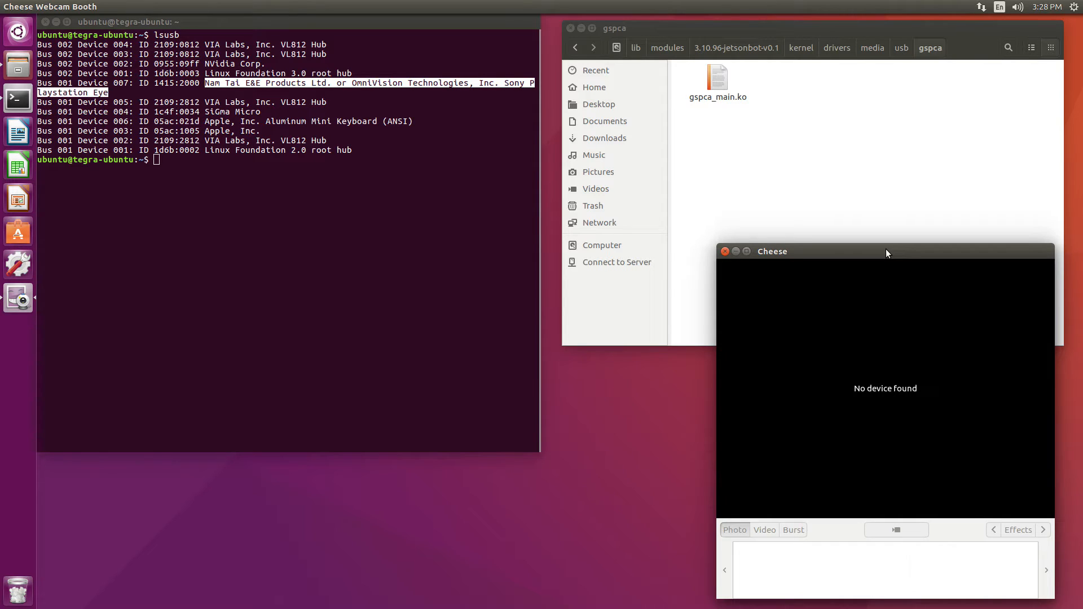
{"action": "mouse_move", "coordinate": [835, 262]}
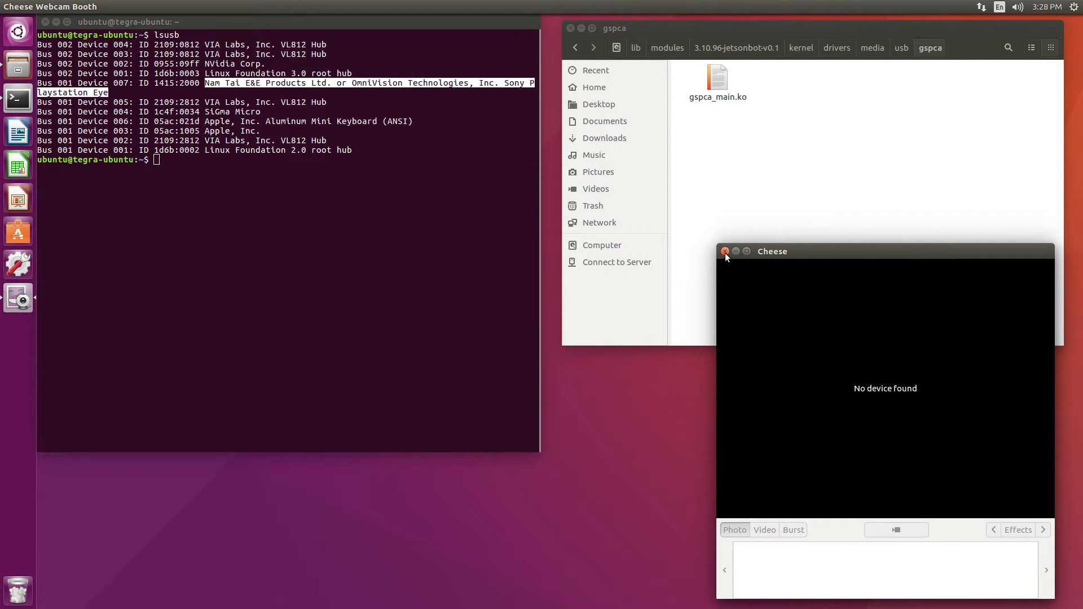
{"action": "left_click", "coordinate": [725, 251]}
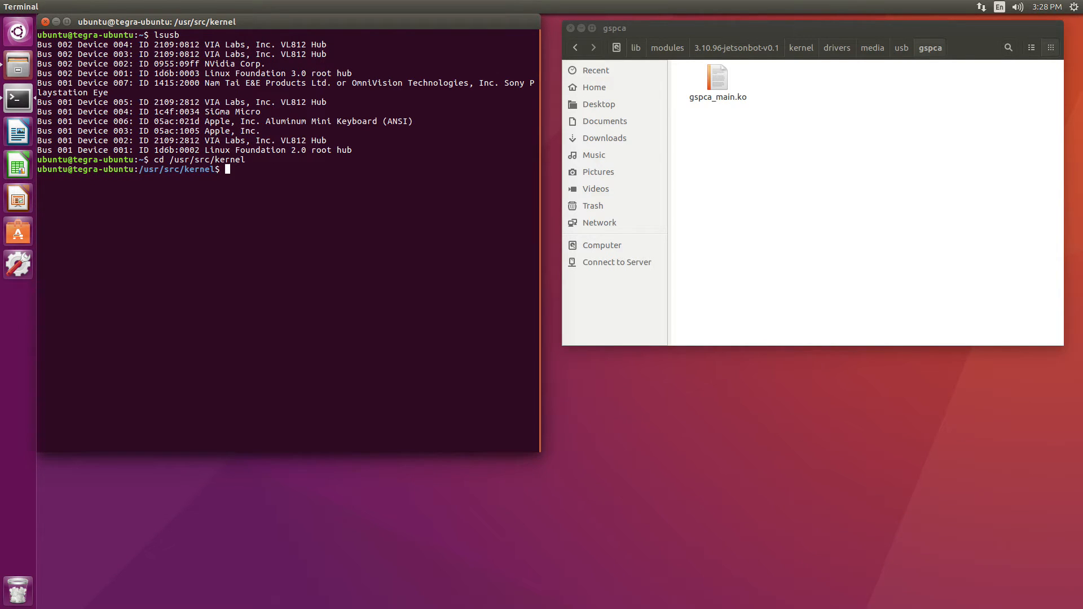
Run sudo make xconfig from /usr/src/kernel and enter the password to launch the configurator.
{"action": "type", "text": "sudo make ."}
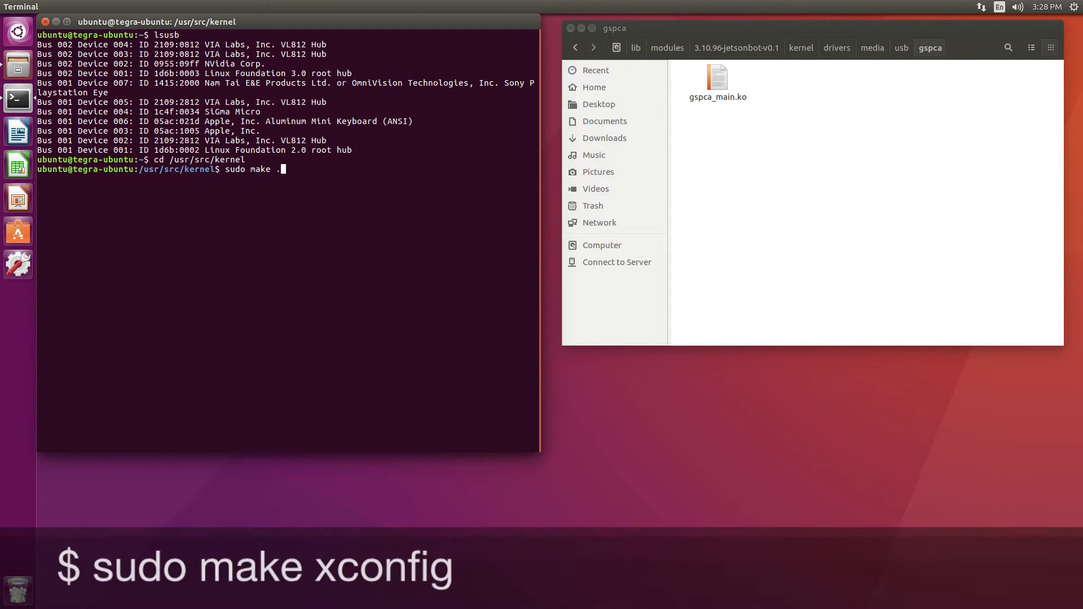
{"action": "type", "text": "xconfig"}
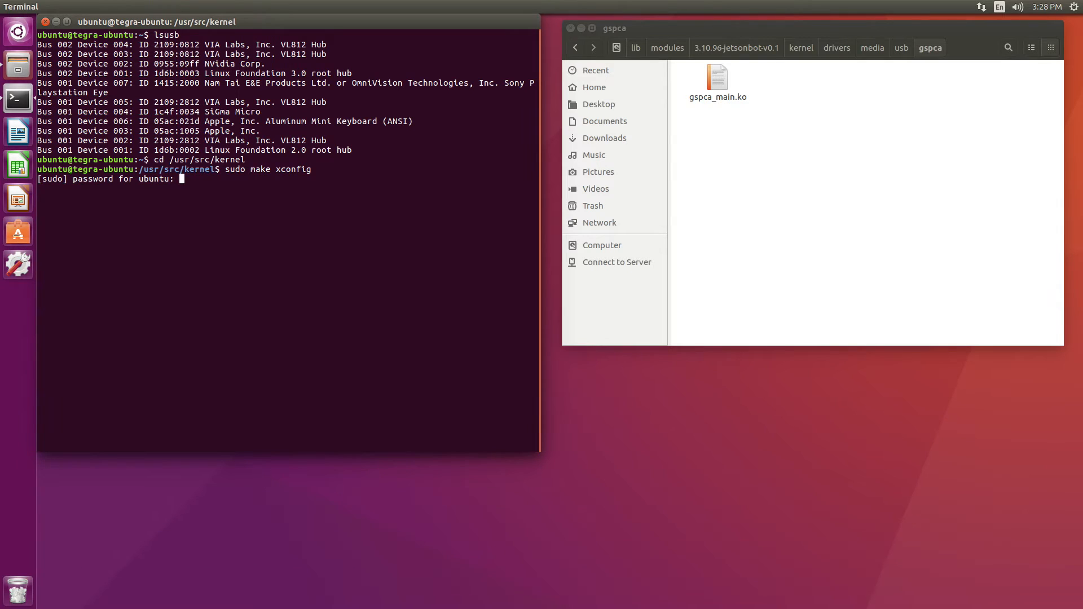
{"action": "key", "text": "Return"}
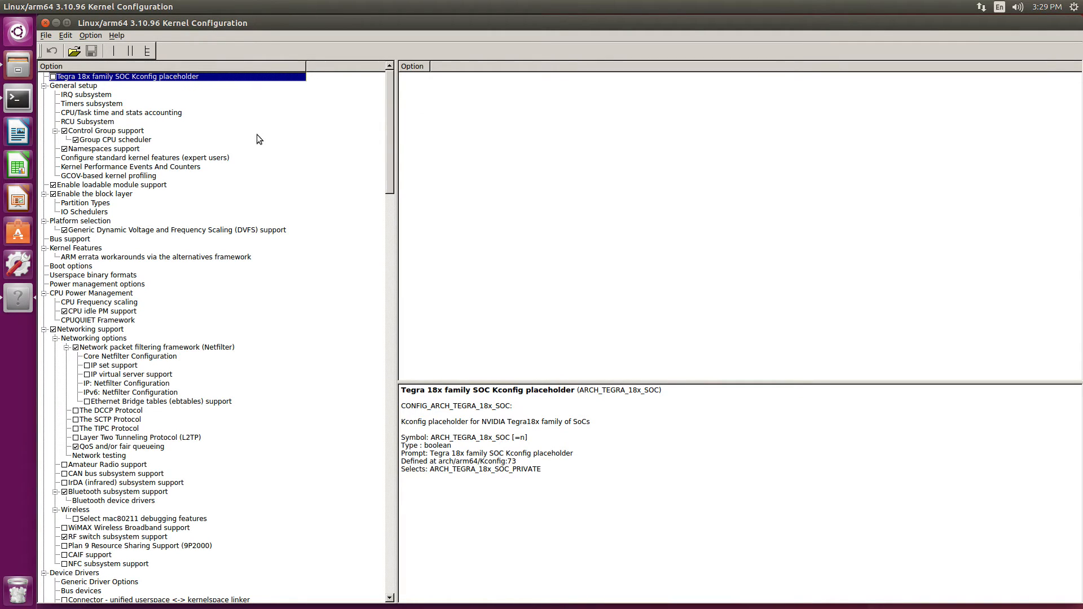
{"action": "mouse_move", "coordinate": [64, 35]}
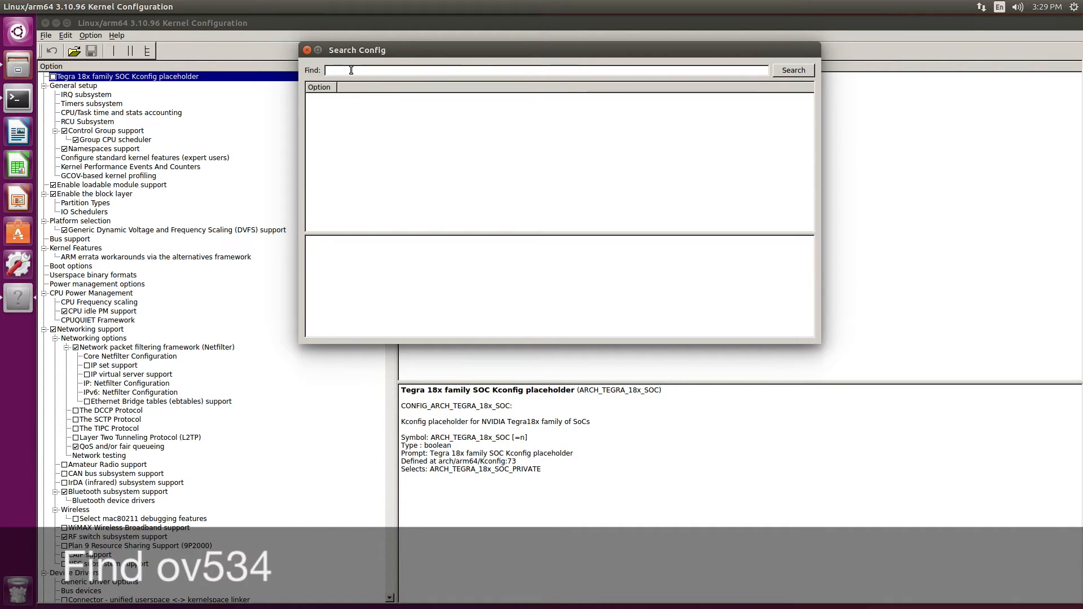
Search the kernel configuration for ov534 to locate the OV534 OV772x USB Camera Driver option.
{"action": "type", "text": "o"}
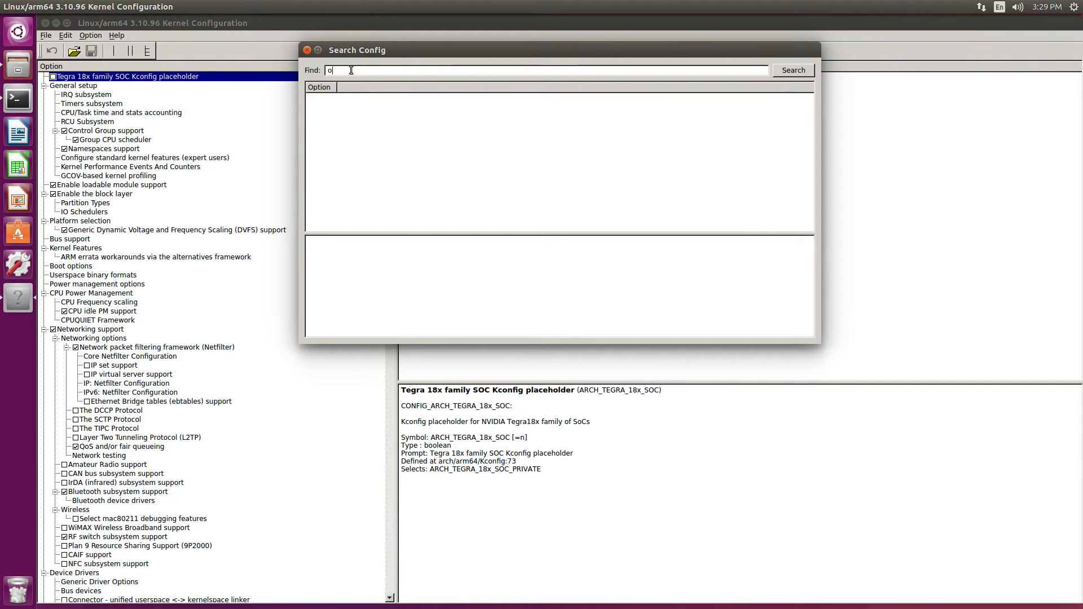
{"action": "type", "text": "v534"}
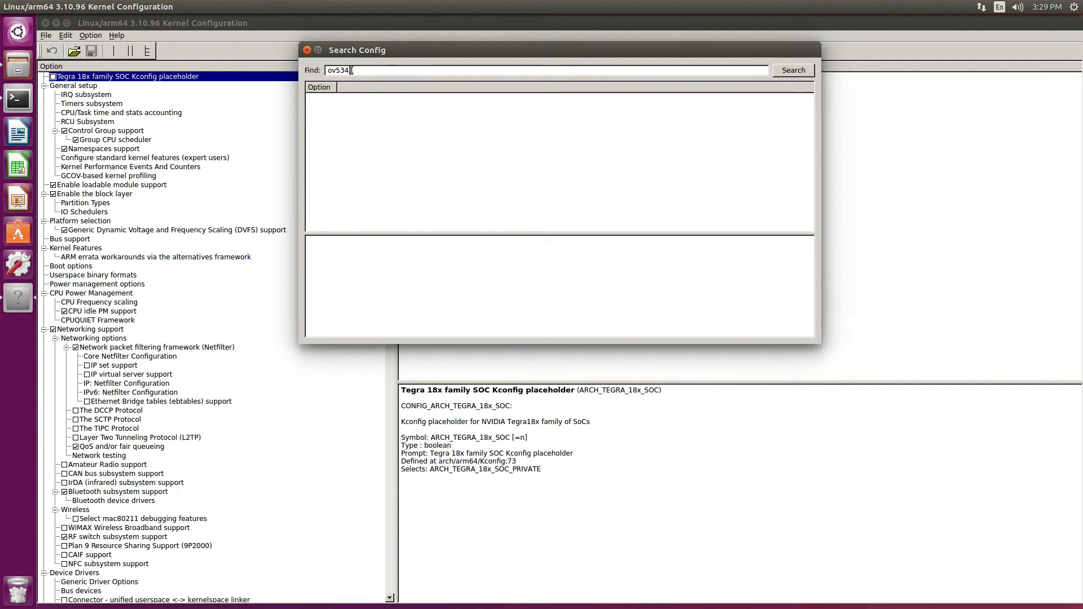
{"action": "mouse_move", "coordinate": [1026, 115]}
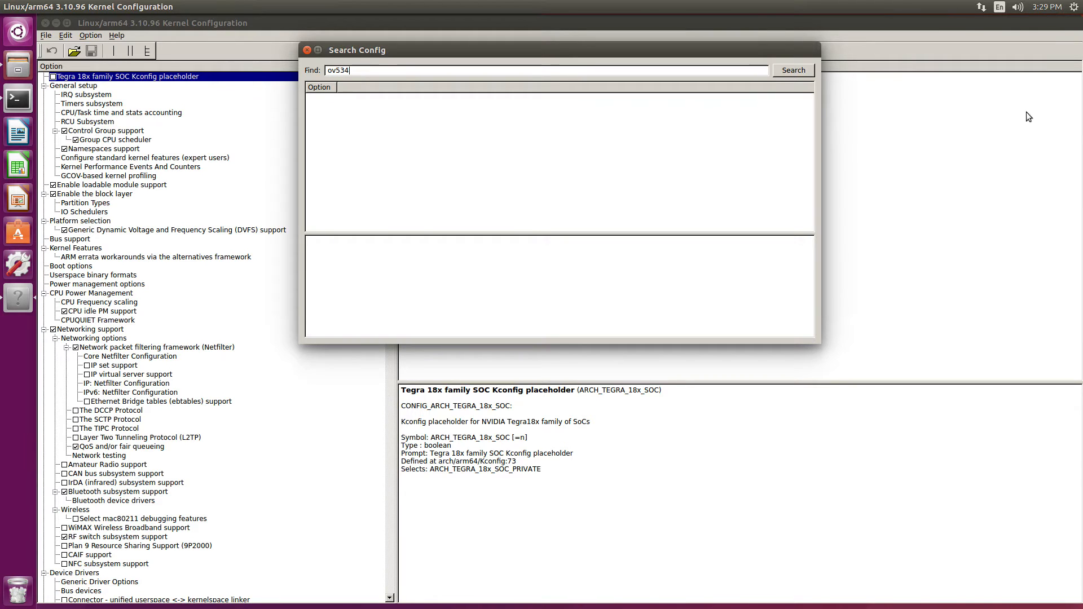
{"action": "left_click", "coordinate": [794, 70]}
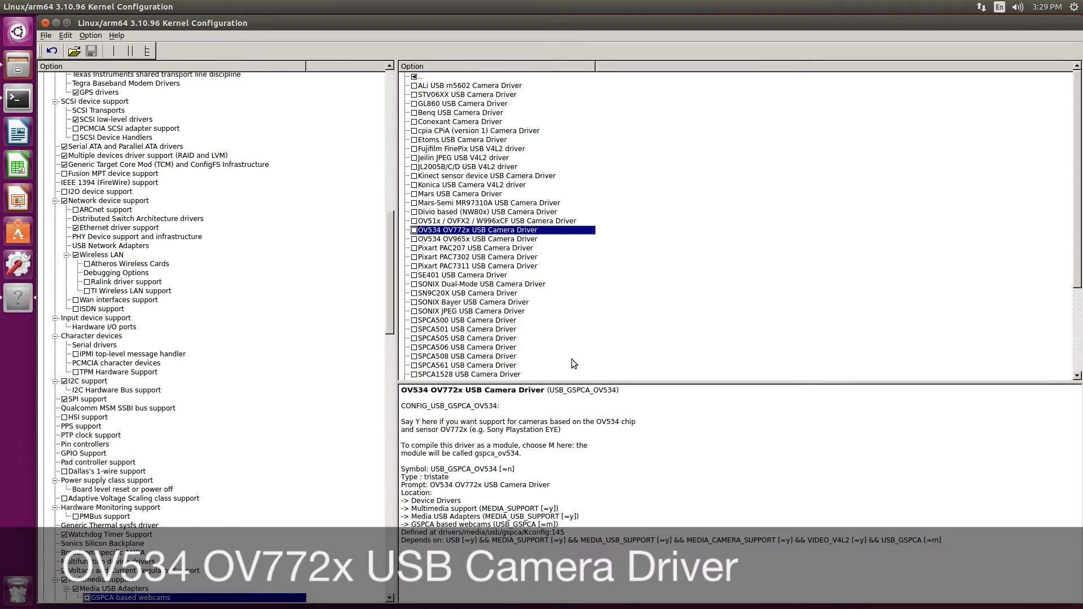
{"action": "mouse_move", "coordinate": [419, 437]}
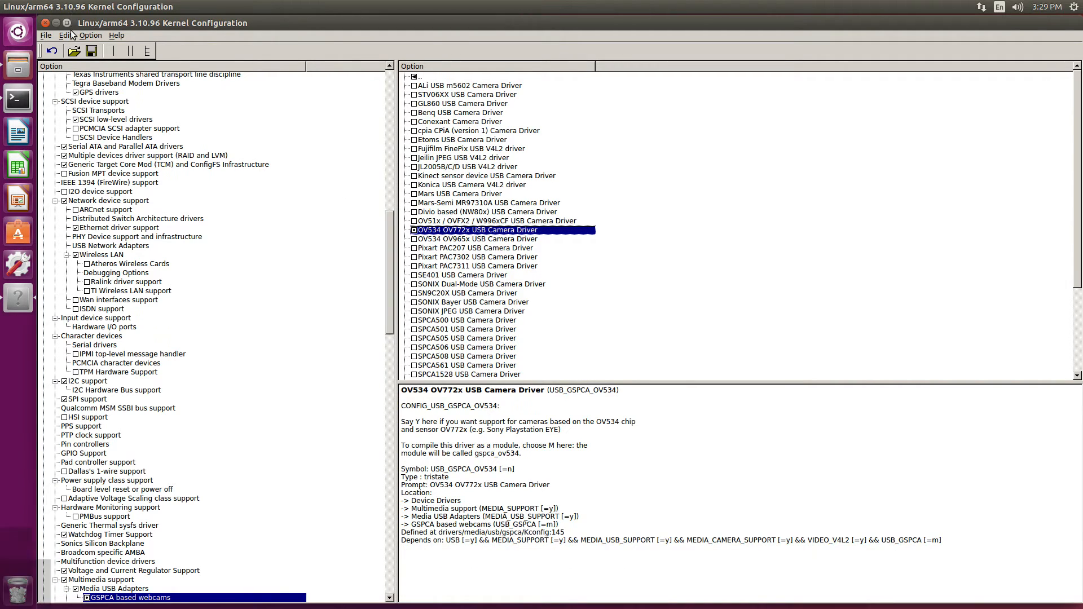
Save the kernel configuration with the OV534 camera driver enabled to .config.
{"action": "left_click", "coordinate": [50, 35]}
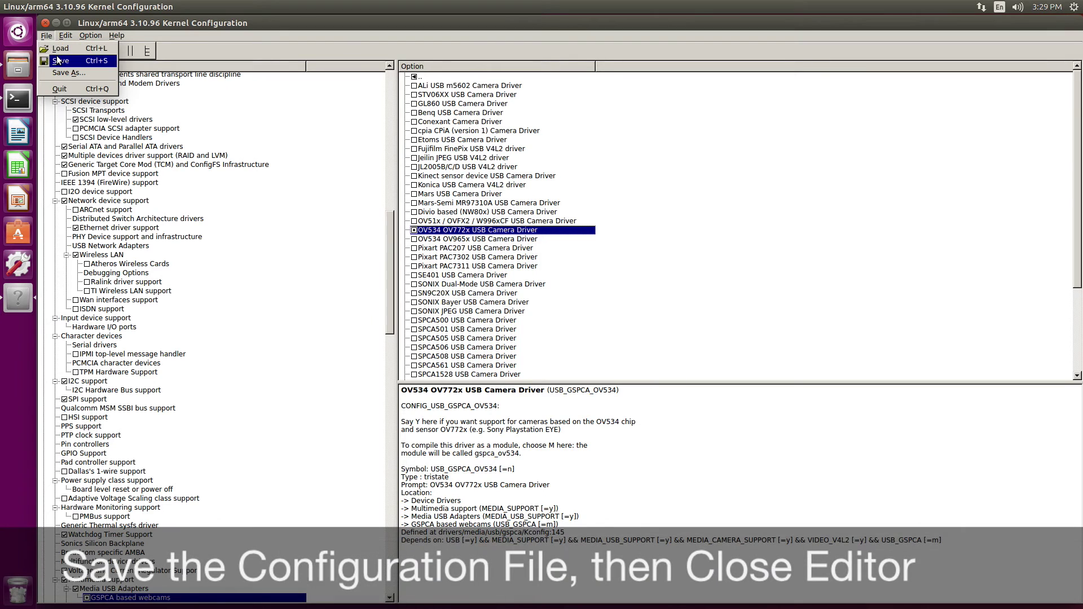
{"action": "left_click", "coordinate": [61, 59]}
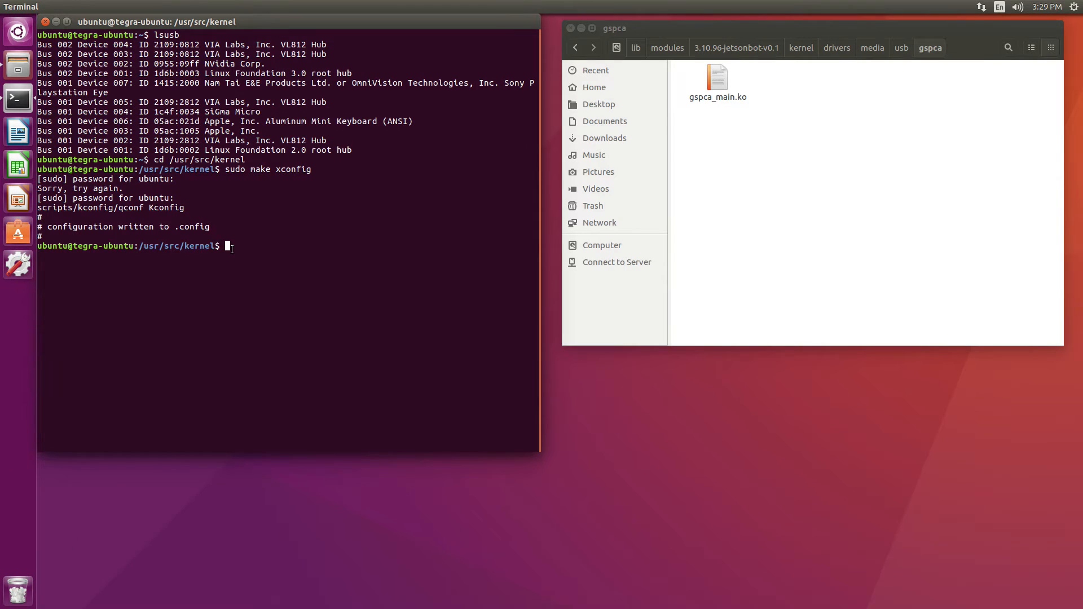
Run sudo make modules_prepare then sudo make modules to build gspca_main.ko and gspca_ov534.ko.
{"action": "type", "text": "sudo make"}
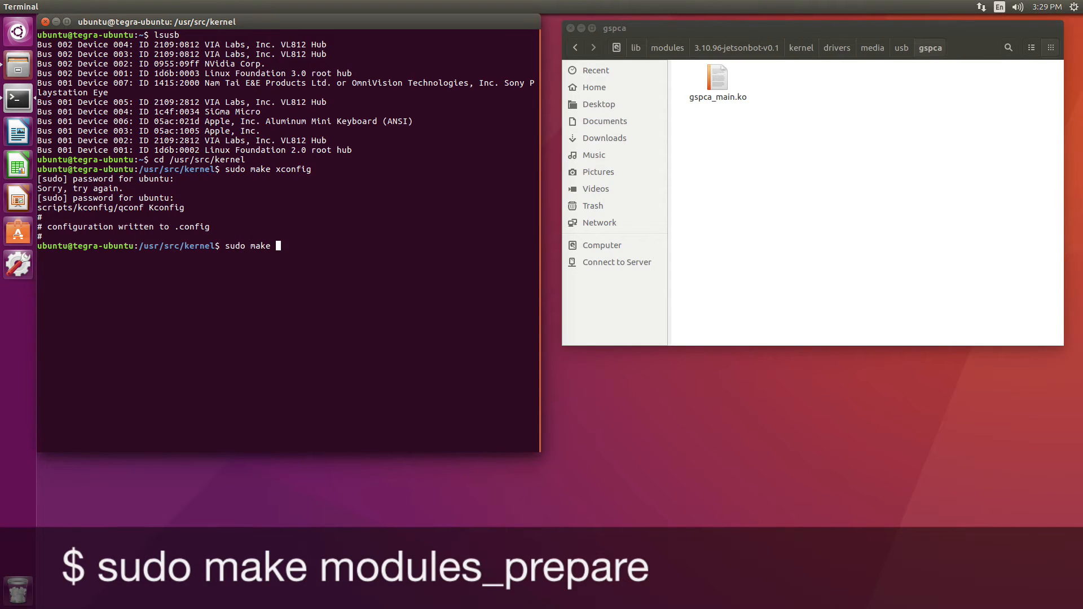
{"action": "type", "text": "modules"}
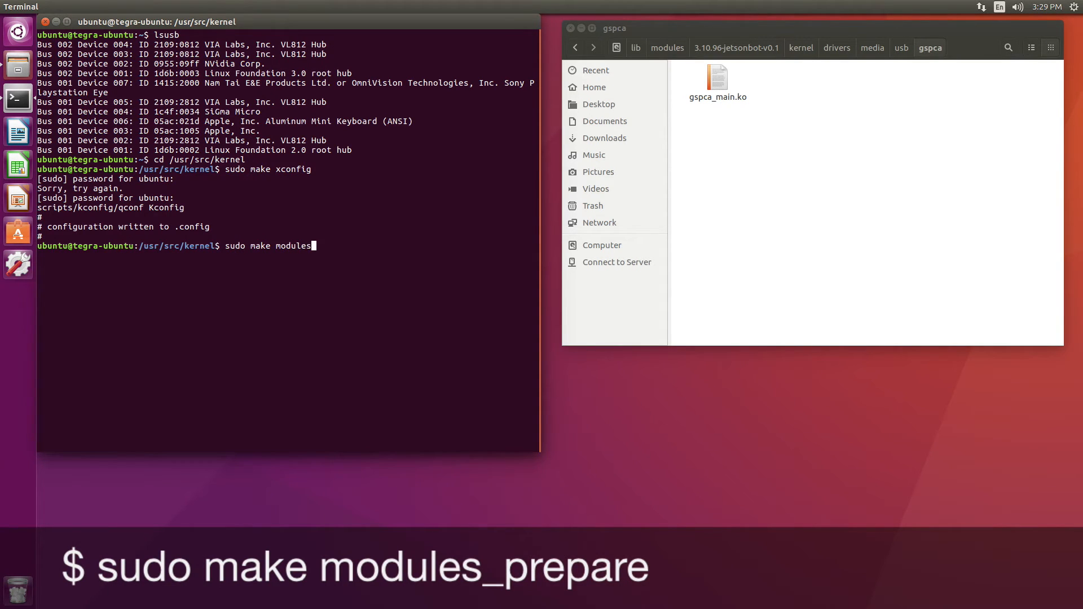
{"action": "type", "text": "_prepare"}
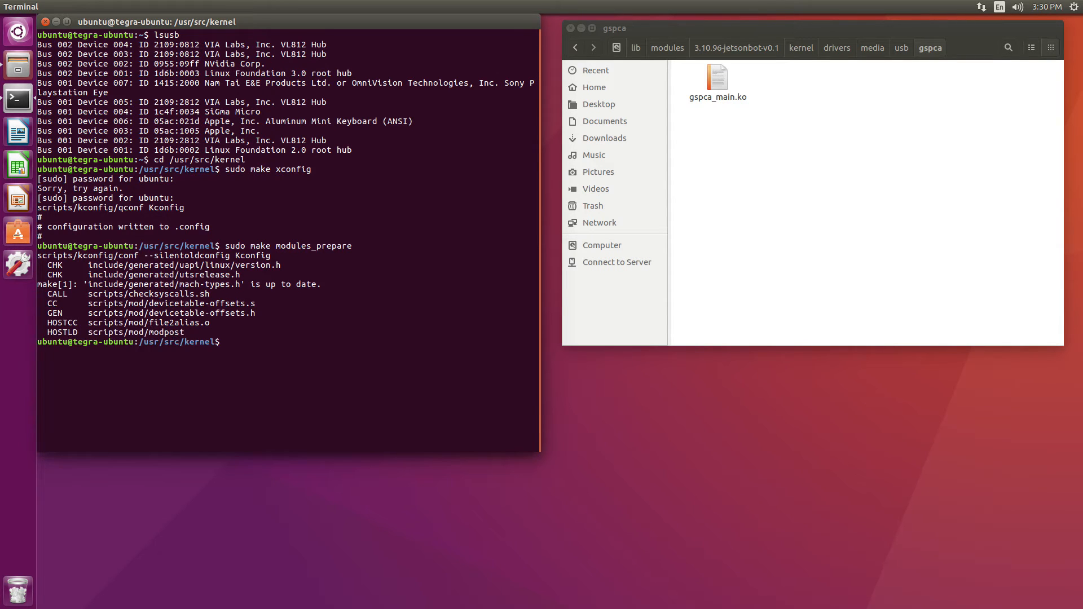
{"action": "type", "text": "s"}
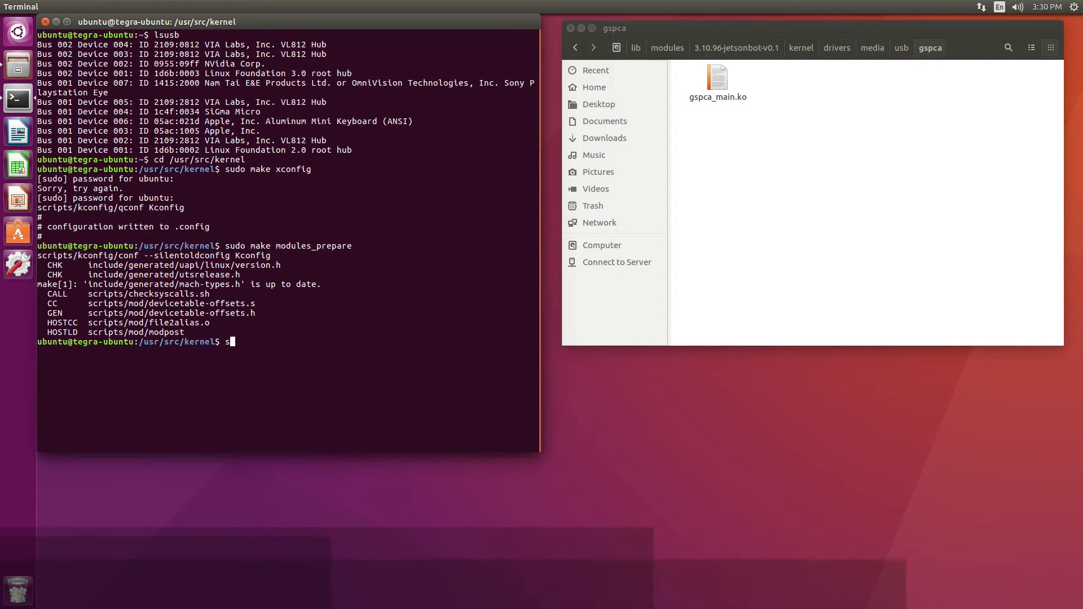
{"action": "type", "text": "sudo make modules"}
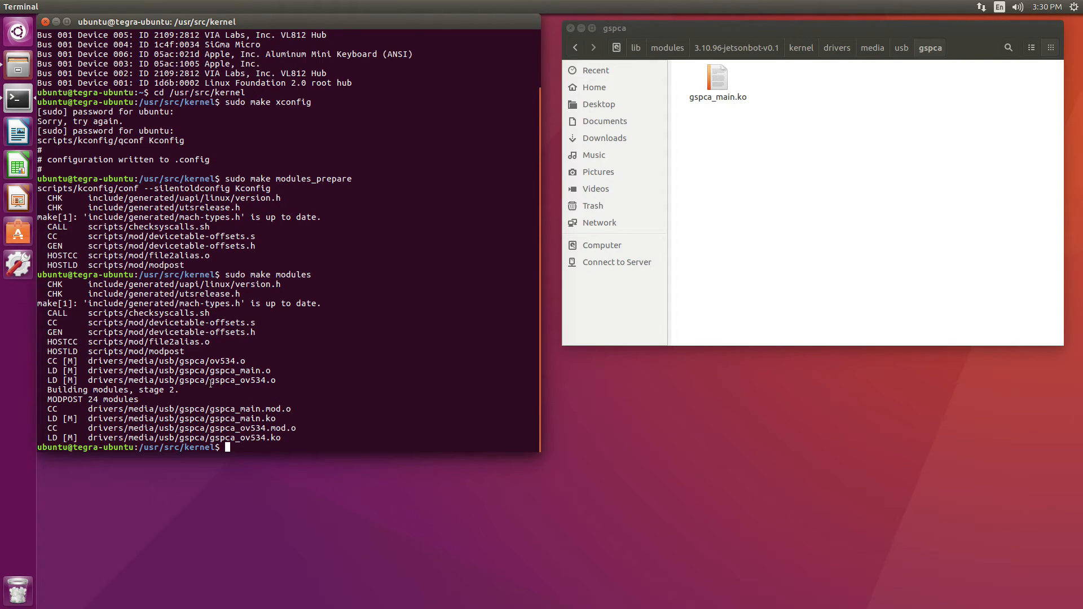
Change into drivers/media/usb/gspca/ and list it to confirm gspca_ov534.ko is present.
{"action": "double_click", "coordinate": [242, 380]}
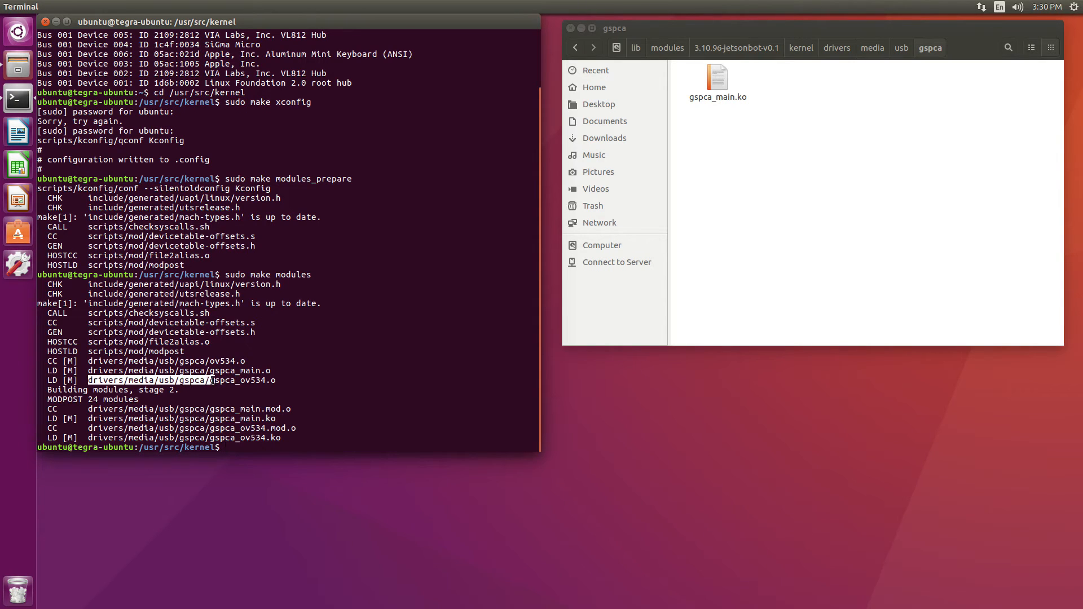
{"action": "right_click", "coordinate": [214, 383]}
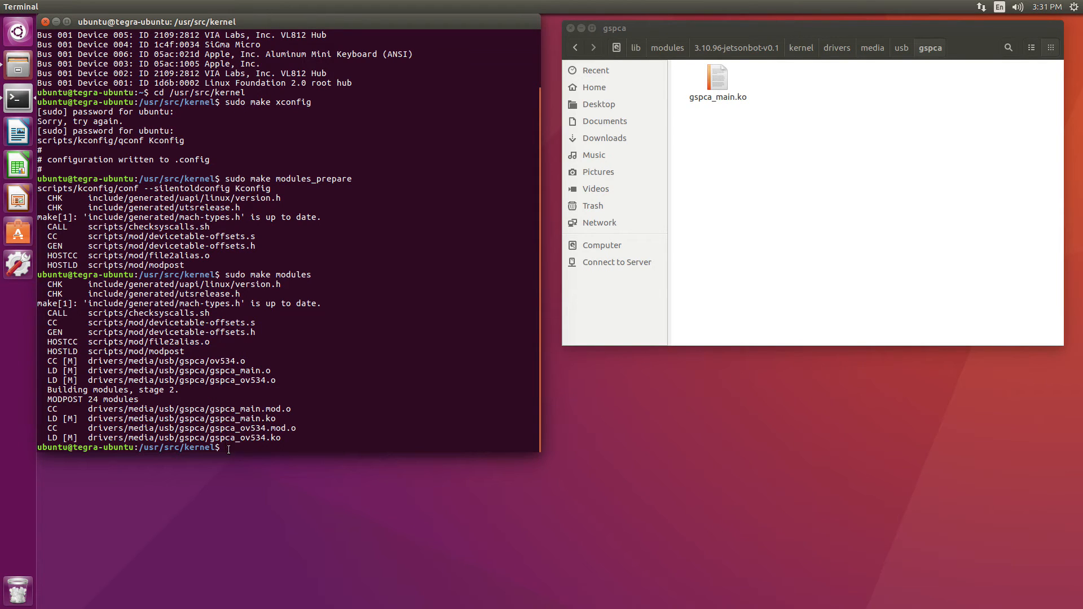
{"action": "type", "text": "cd"}
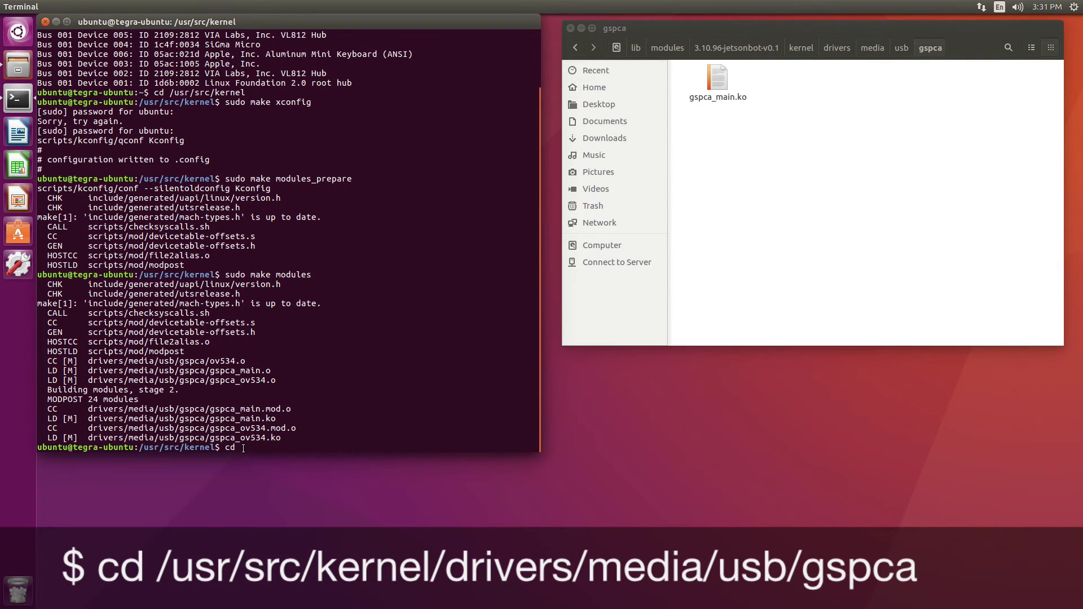
{"action": "type", "text": "drivers/media/usb/gspca/"}
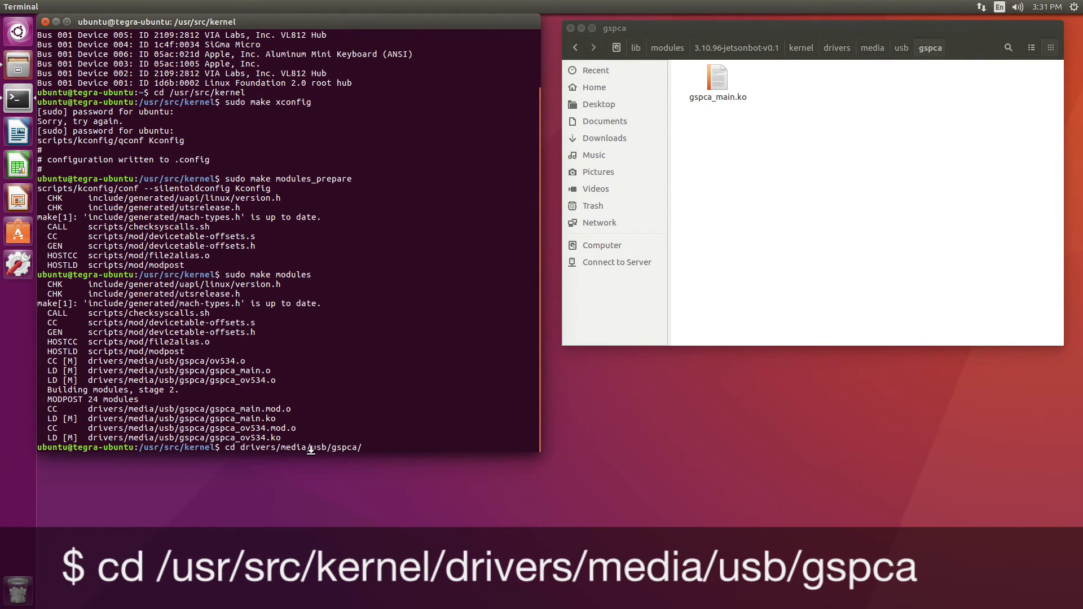
{"action": "key", "text": "Return"}
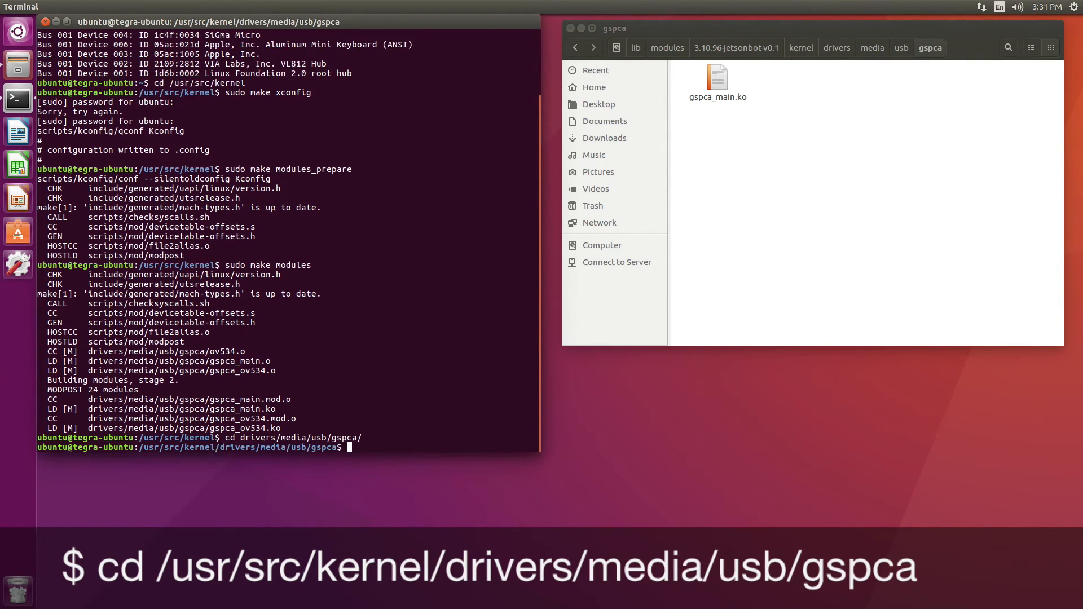
{"action": "type", "text": "ls"}
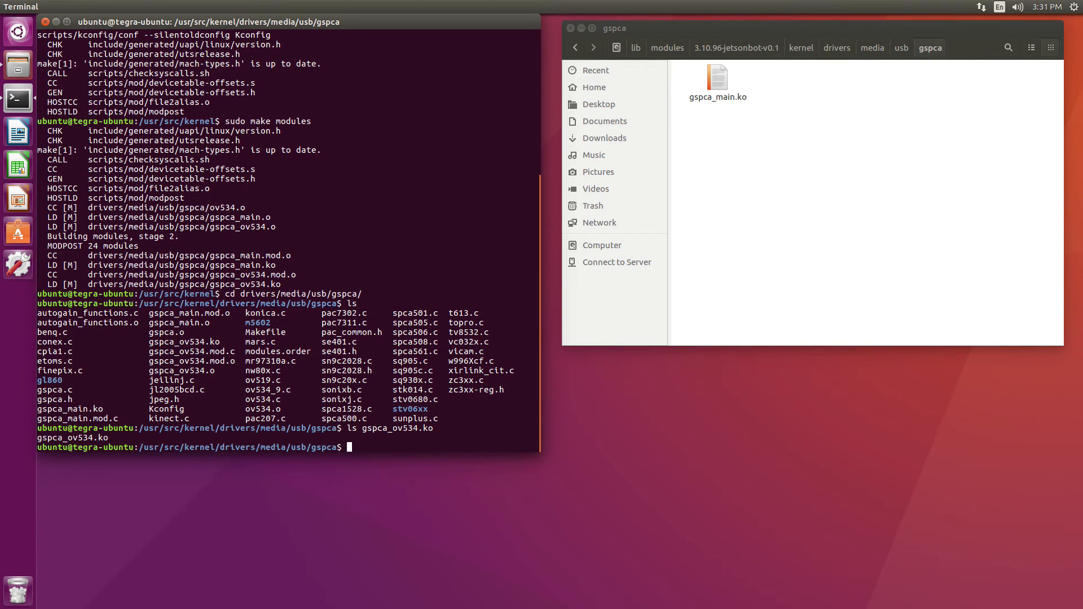
{"action": "type", "text": "sudo cp"}
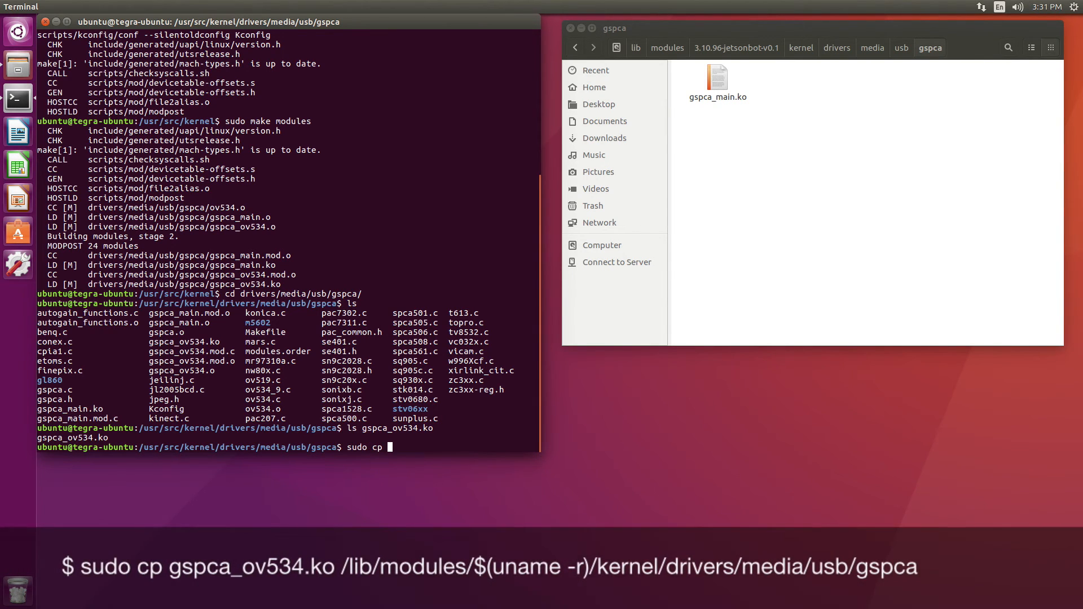
Copy gspca_ov534.ko into the /lib/modules gspca folder of the running kernel and cd there.
{"action": "type", "text": "gspca_"}
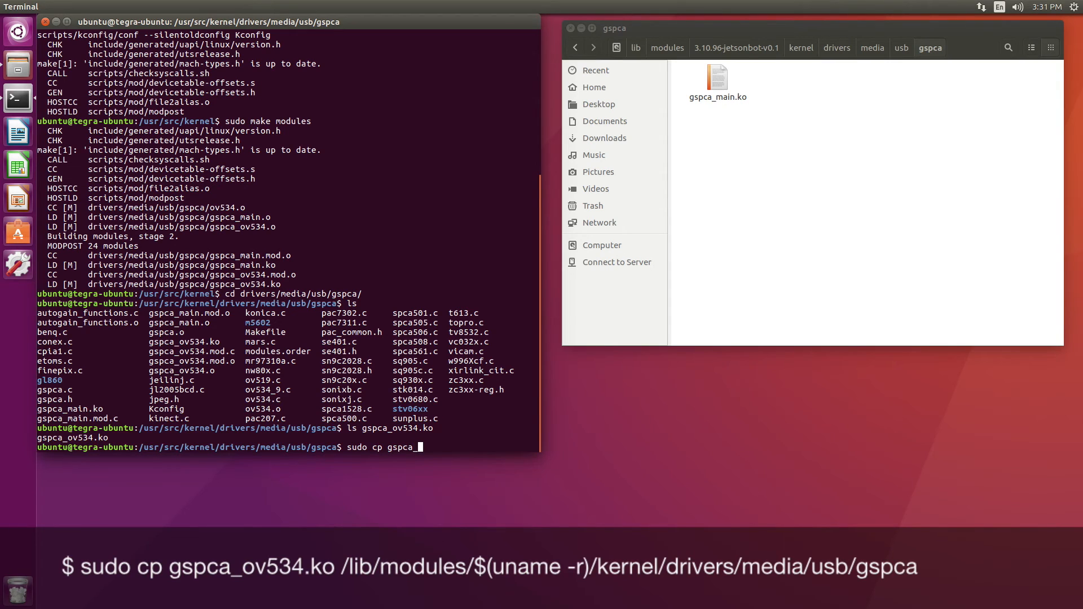
{"action": "type", "text": "ov534.k"}
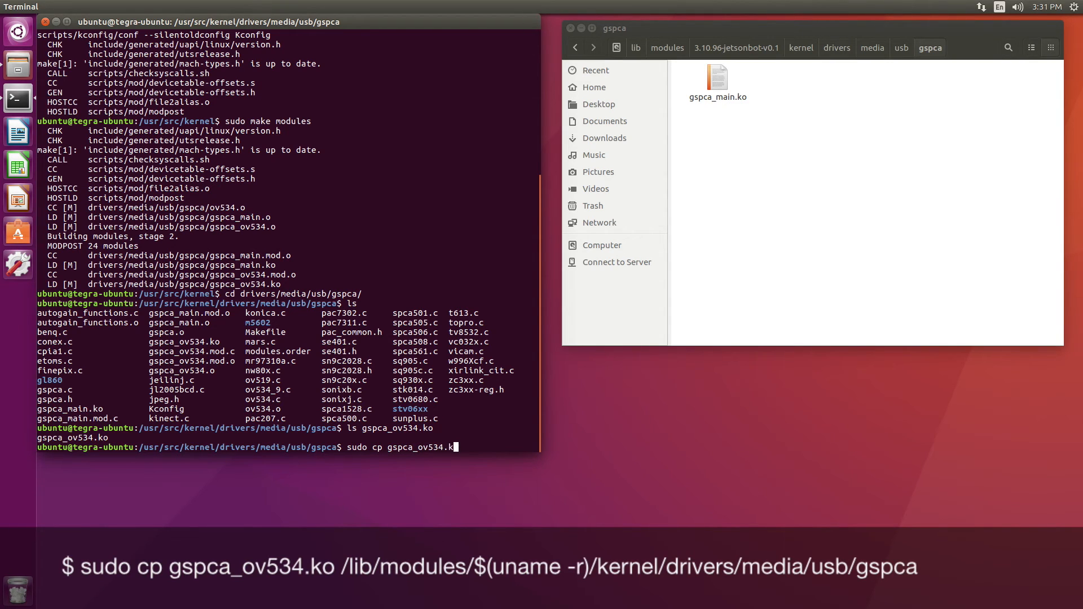
{"action": "type", "text": "o"}
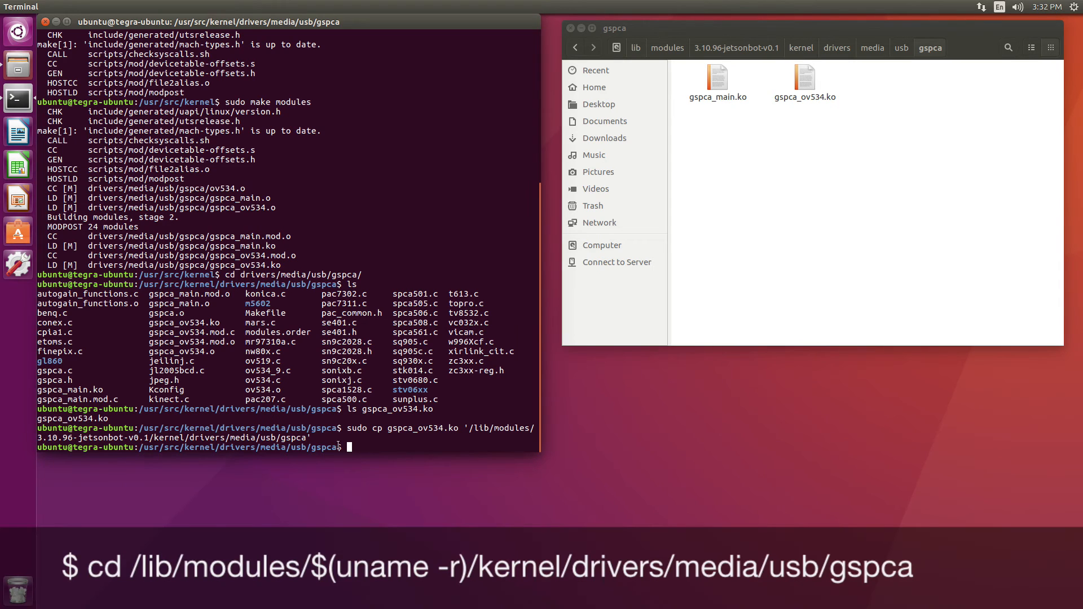
{"action": "type", "text": "cd"}
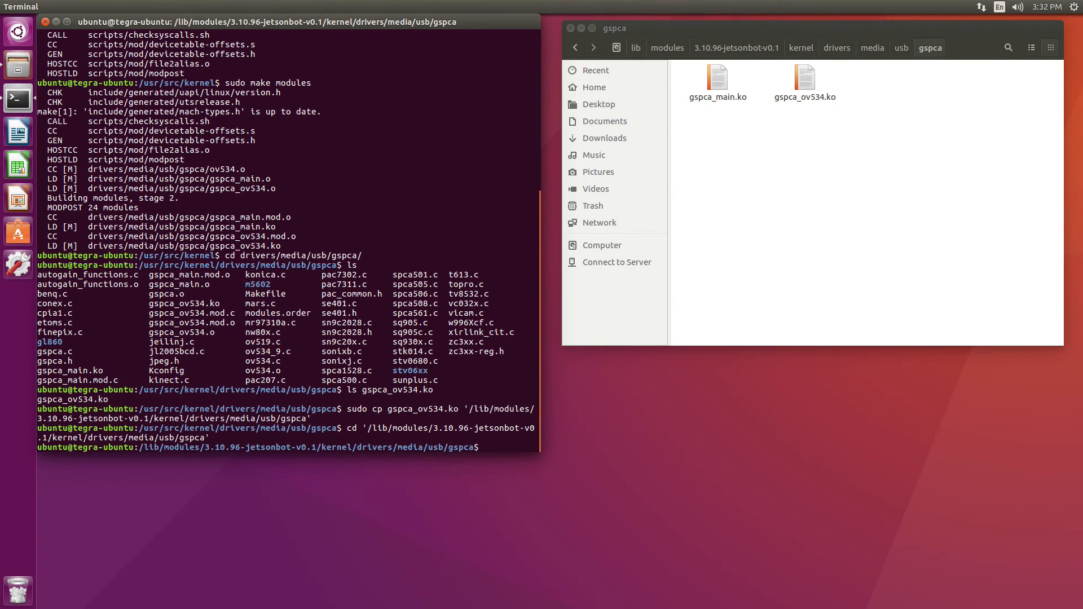
Run lsmod, then sudo insmod gspca_ov534.ko, and bring up the Ubuntu Dash.
{"action": "type", "text": "l"}
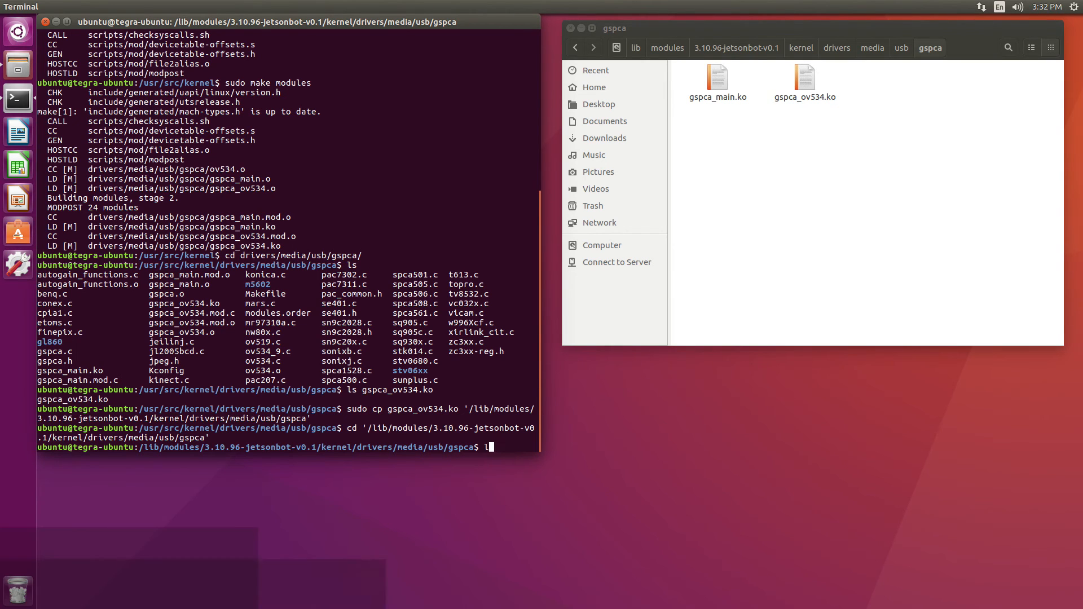
{"action": "type", "text": "lsmod"}
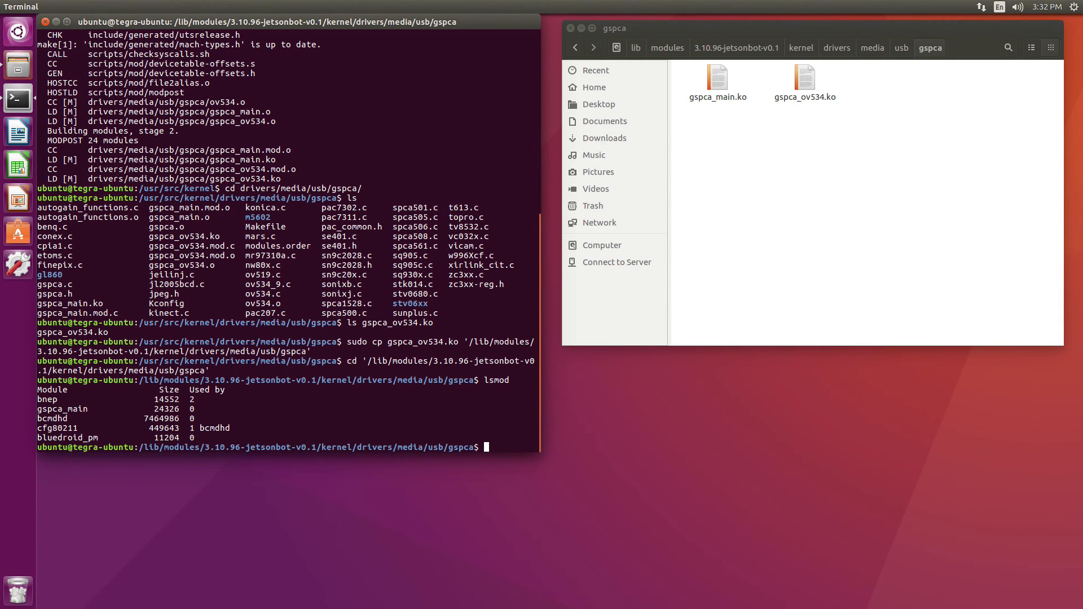
{"action": "type", "text": "sudo insmod"}
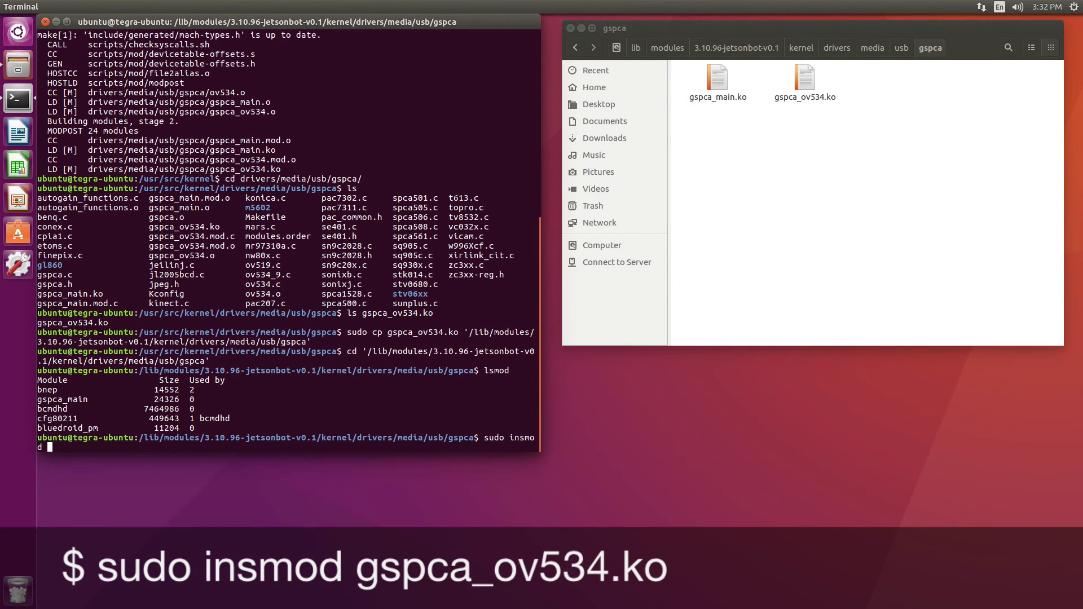
{"action": "type", "text": "gspca_"}
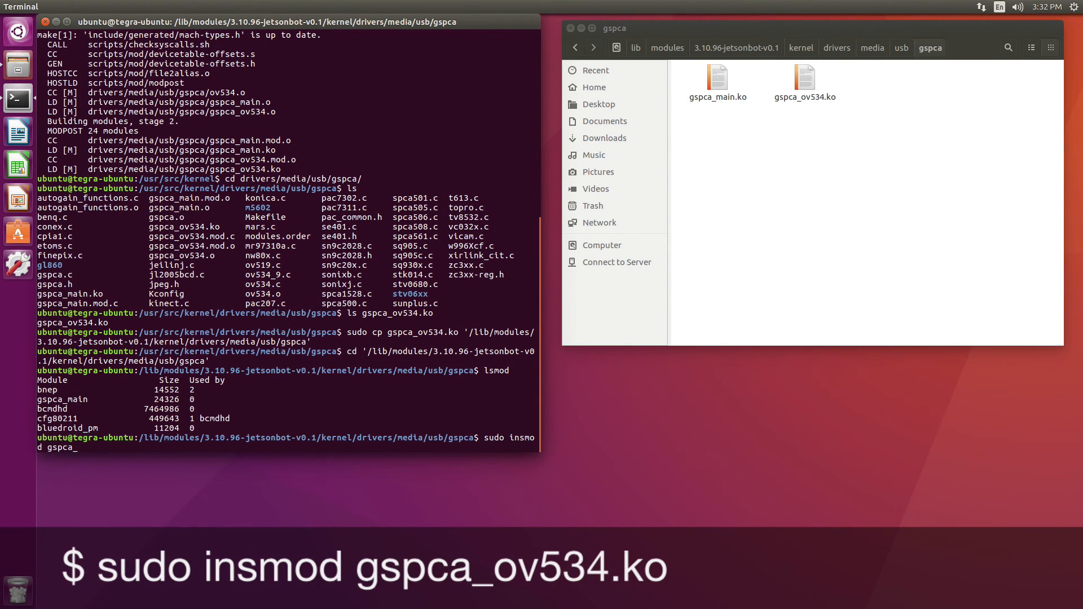
{"action": "type", "text": "ov534.ko"}
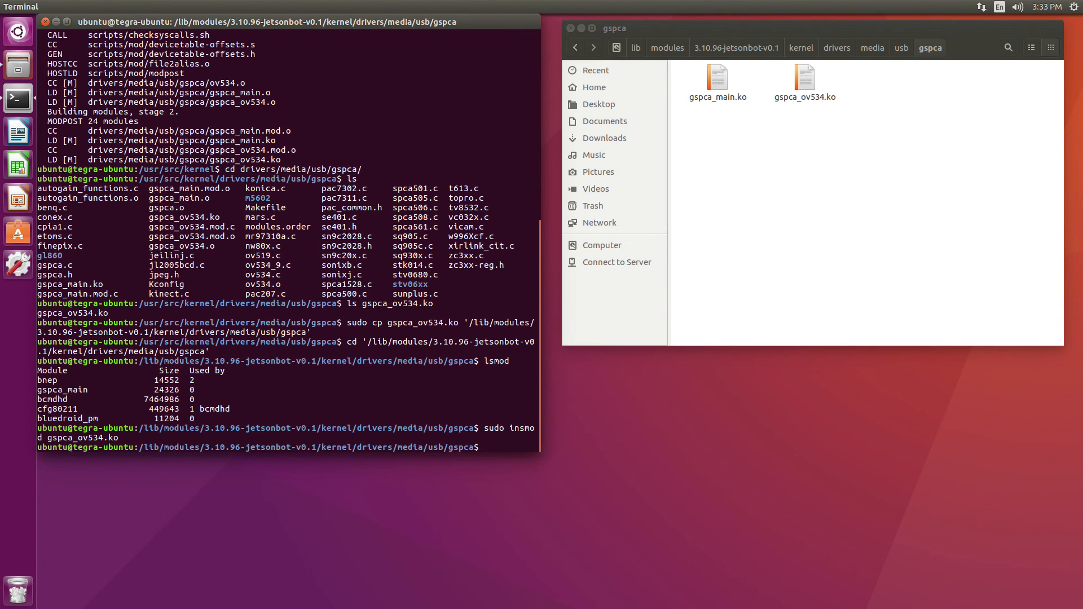
{"action": "left_click", "coordinate": [14, 24]}
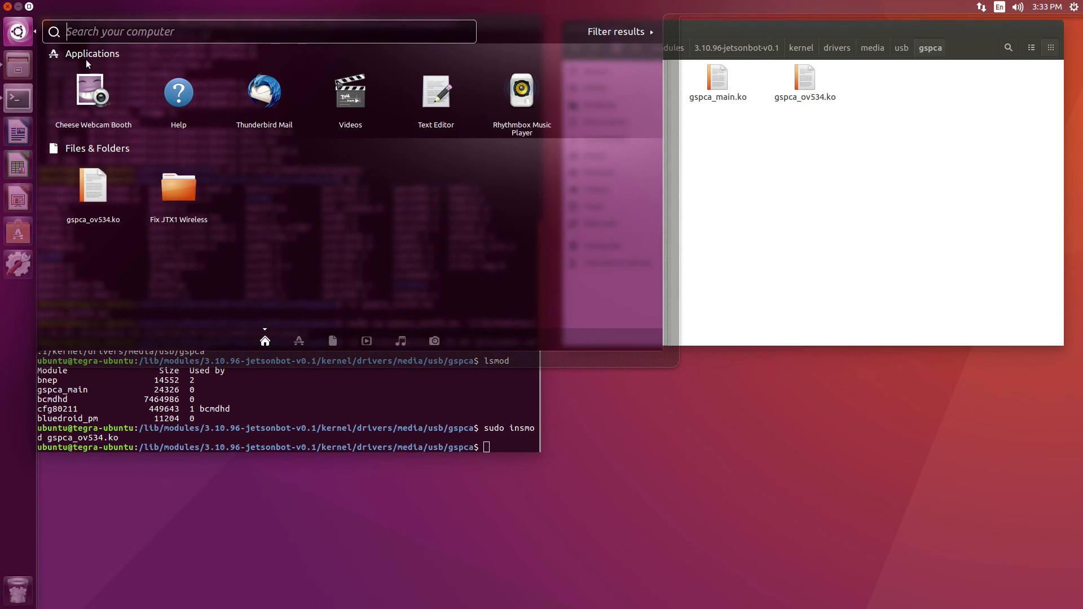